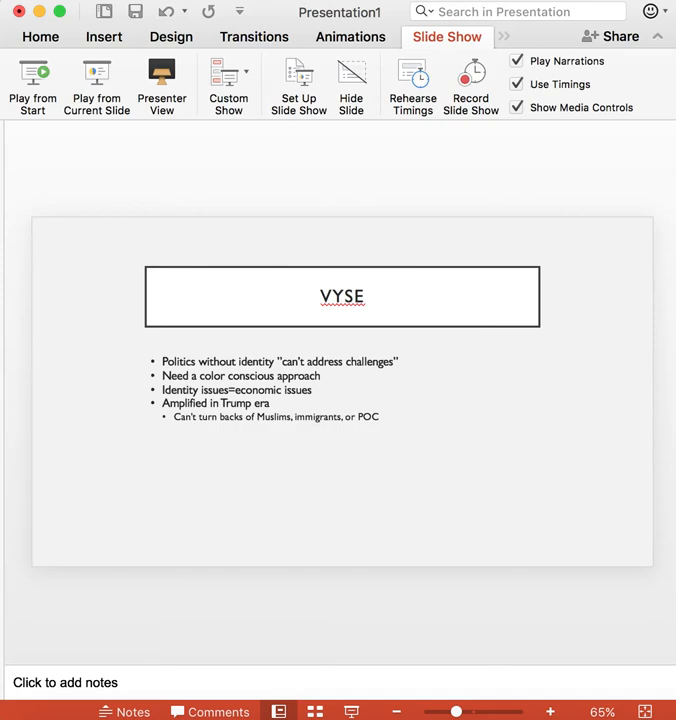
mouse_move(445, 339)
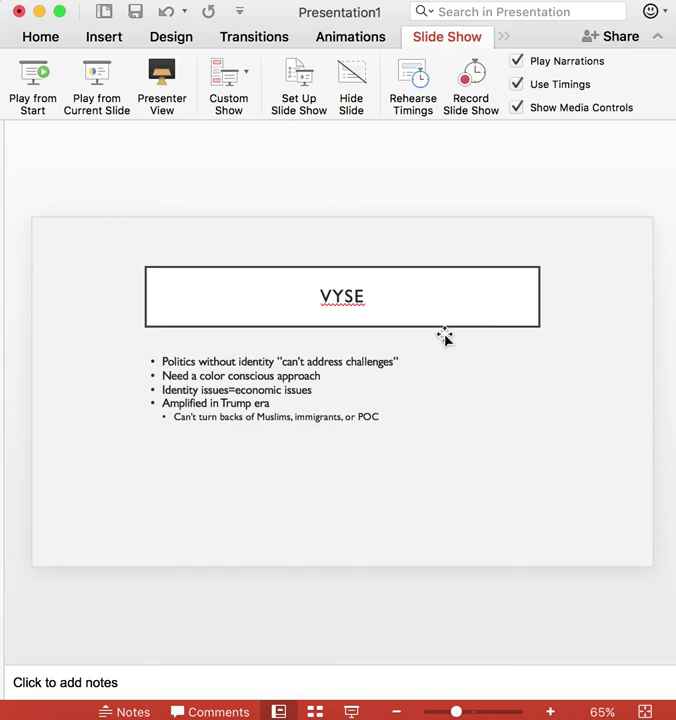
Select the boxed title and then the content placeholder on the AKERLOF AND KRANTON 1 slide
click(342, 296)
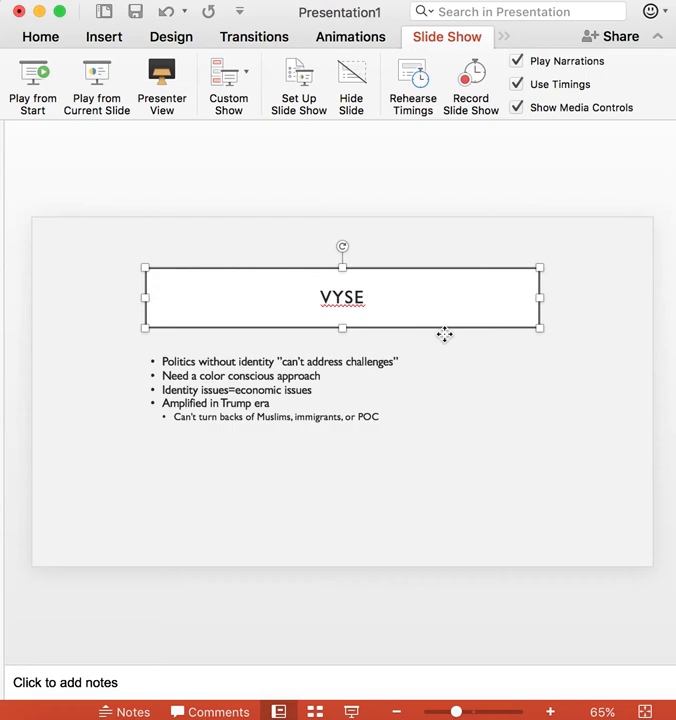
click(488, 390)
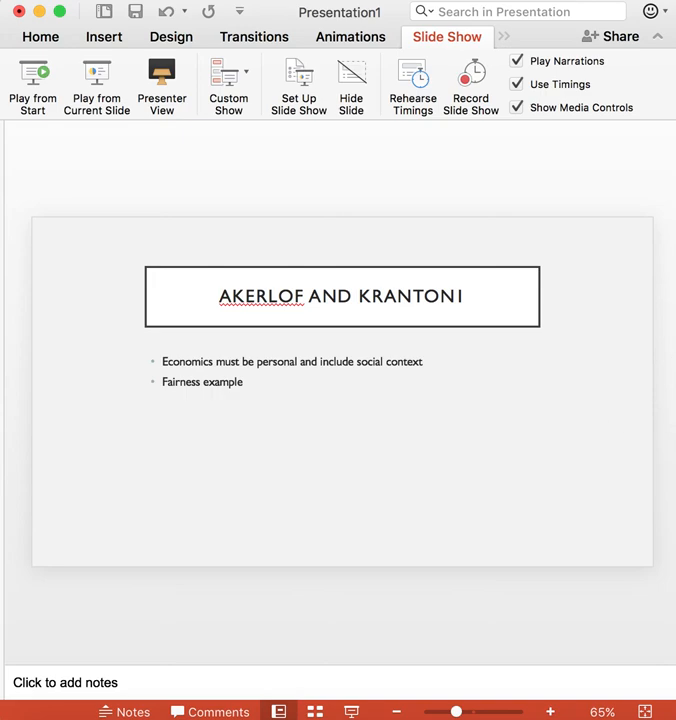
mouse_move(473, 388)
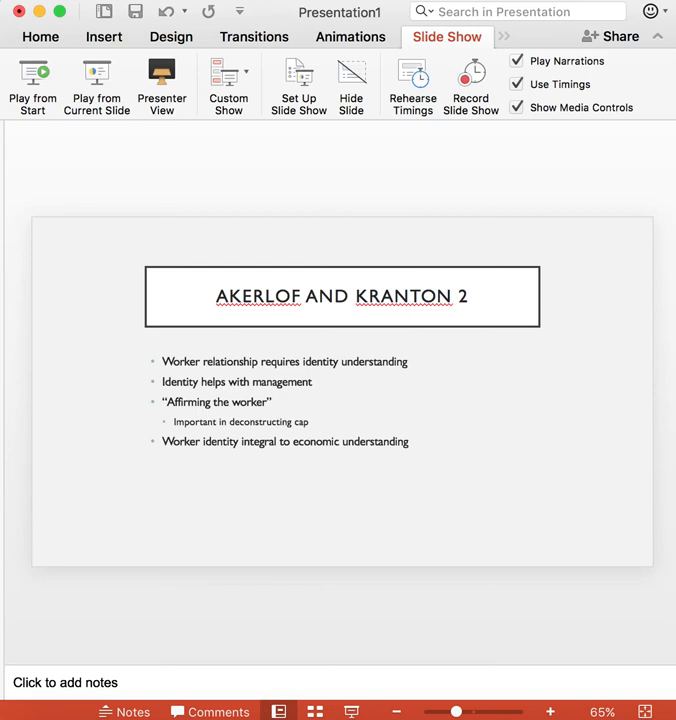
mouse_move(534, 621)
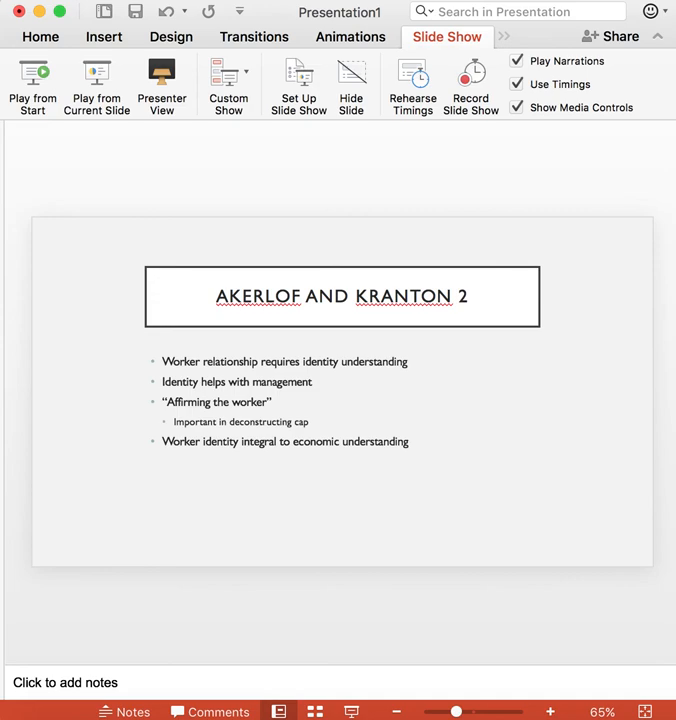
mouse_move(642, 591)
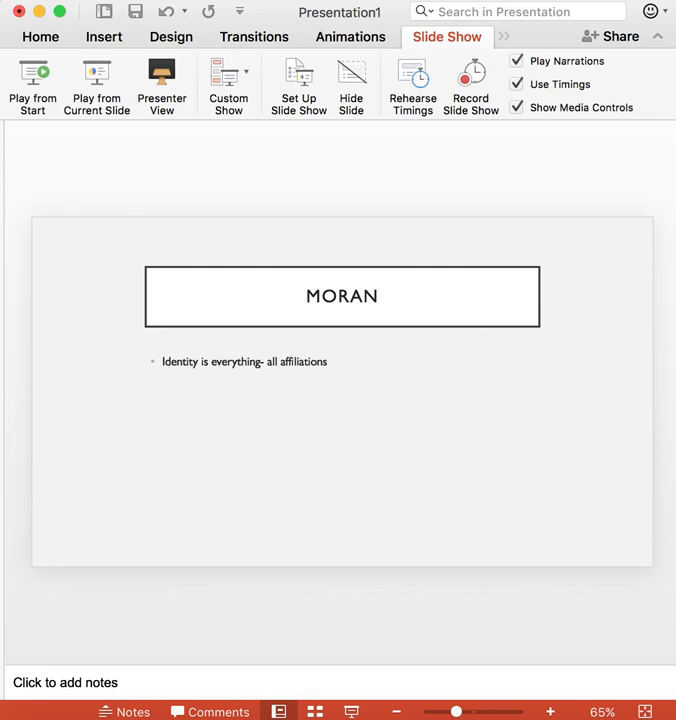
mouse_move(567, 562)
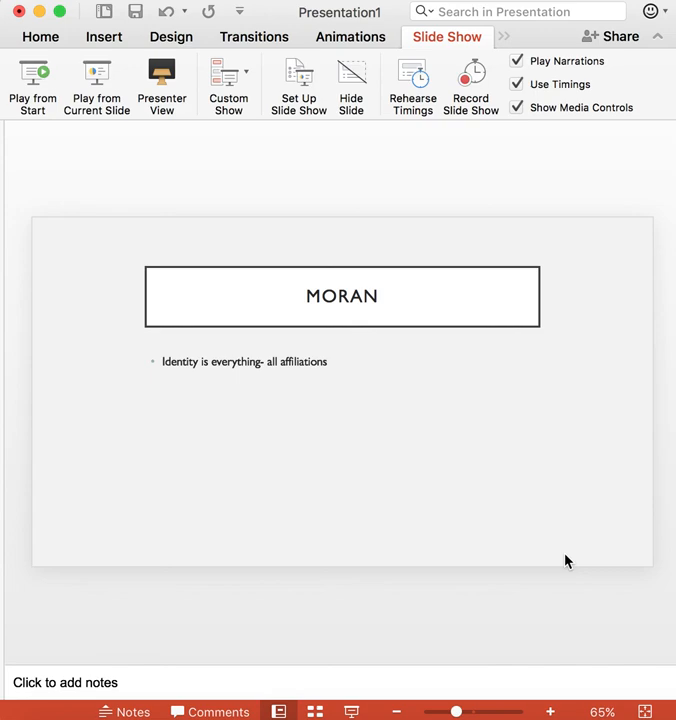